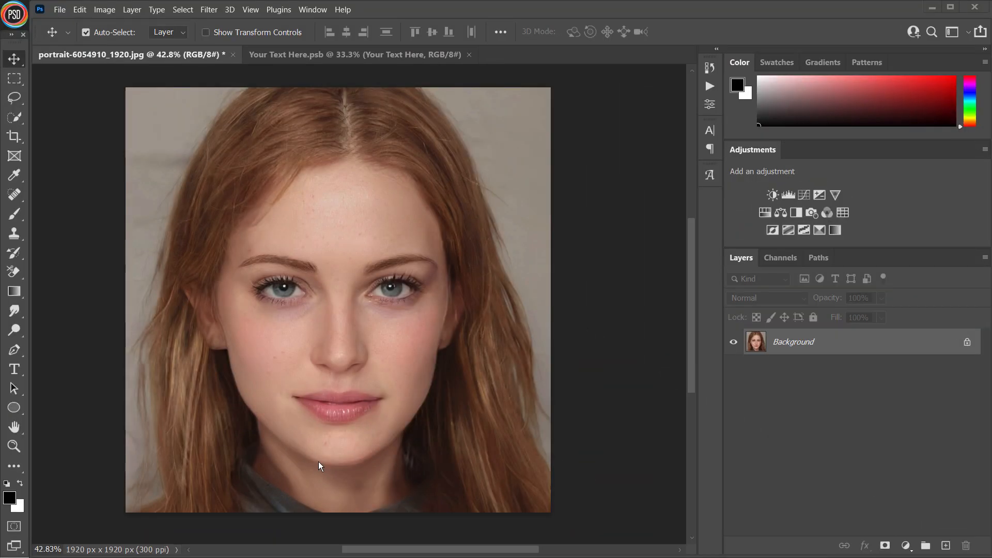
mouse_move(340, 388)
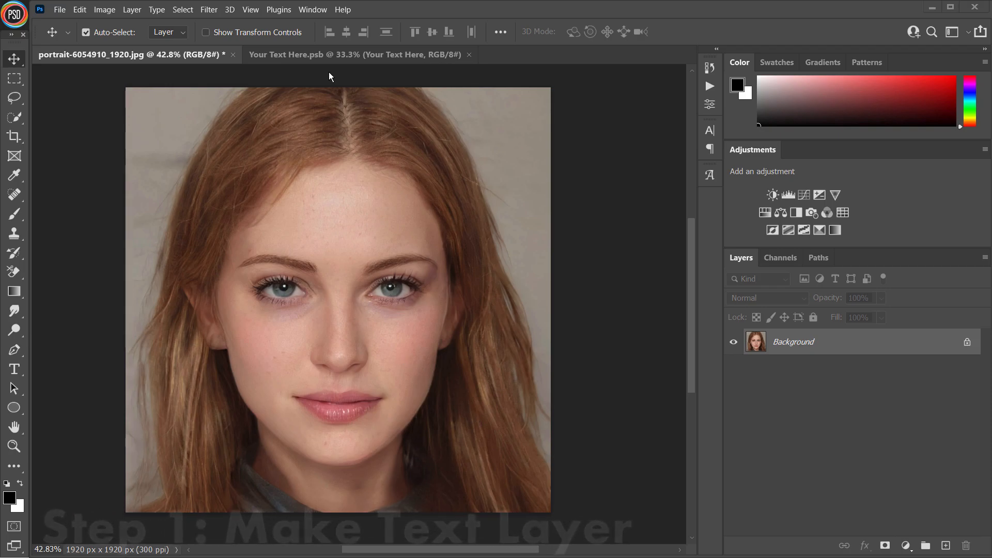
Step: Switch to the 'Your Text Here.psb' document showing the motivational words
left_click(355, 54)
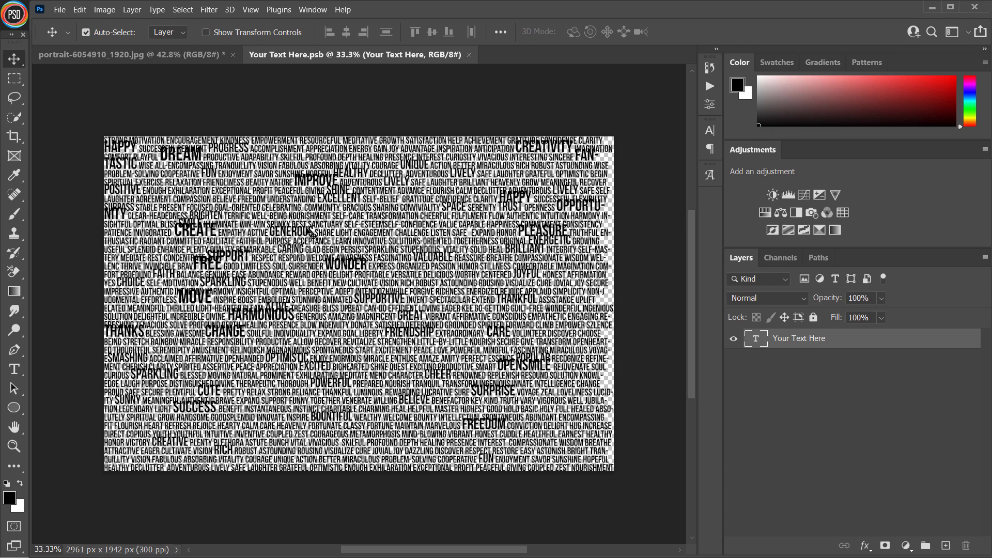
mouse_move(311, 234)
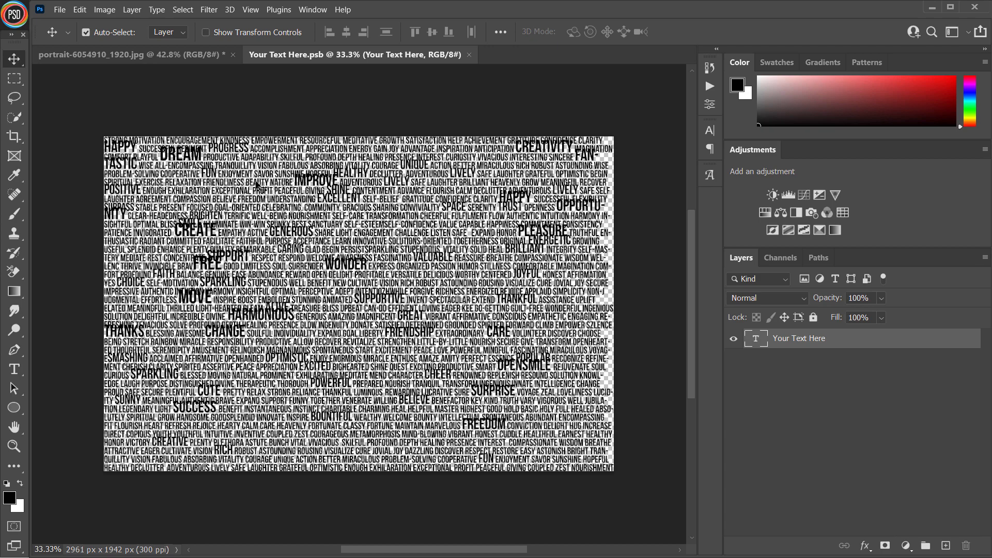
Step: Move the Your Text Here layer into the portrait document above the woman
left_click(92, 54)
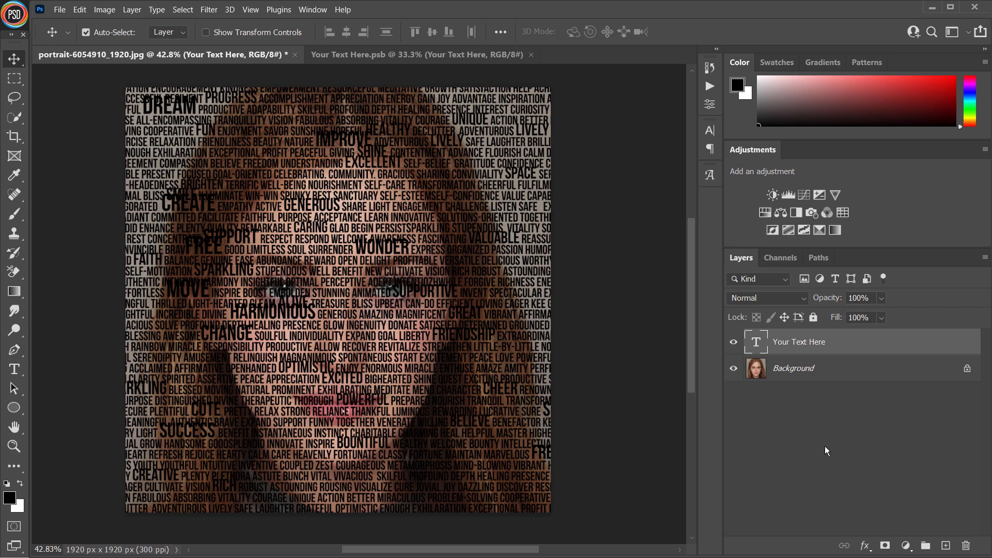
mouse_move(857, 491)
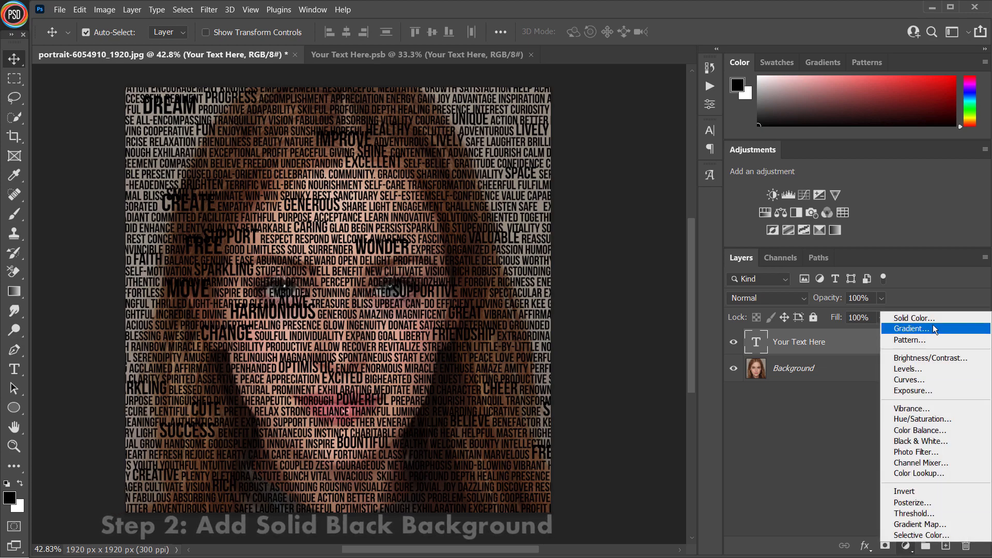
Step: Add a Solid Color fill layer in black (#000000) below the text
left_click(912, 318)
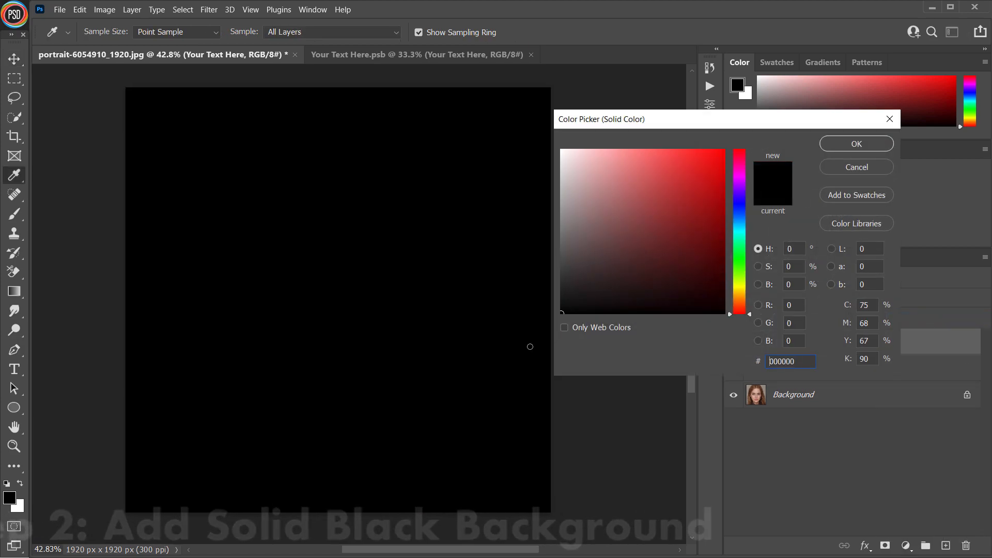
left_click(856, 143)
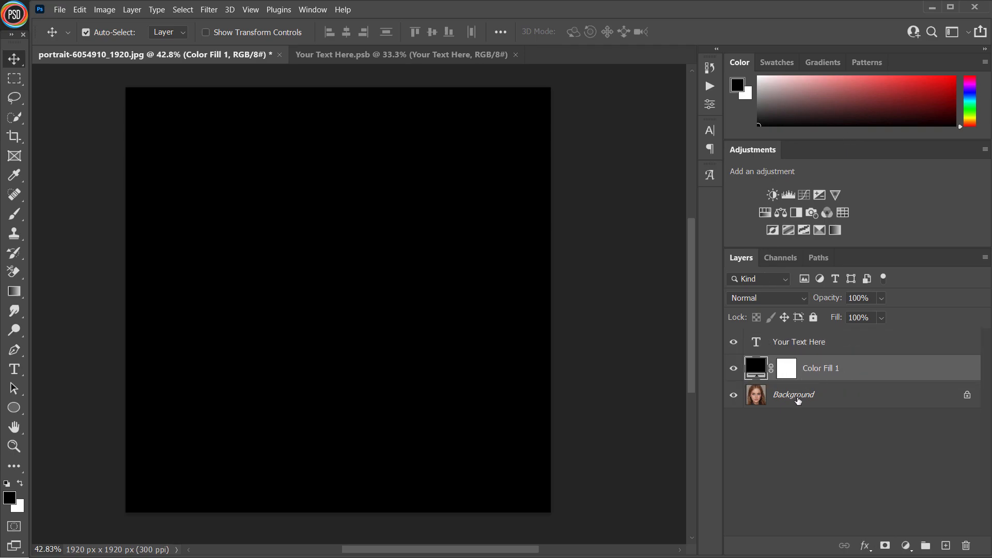
Step: Duplicate the Background portrait layer as Background copy on top of the stack
right_click(793, 394)
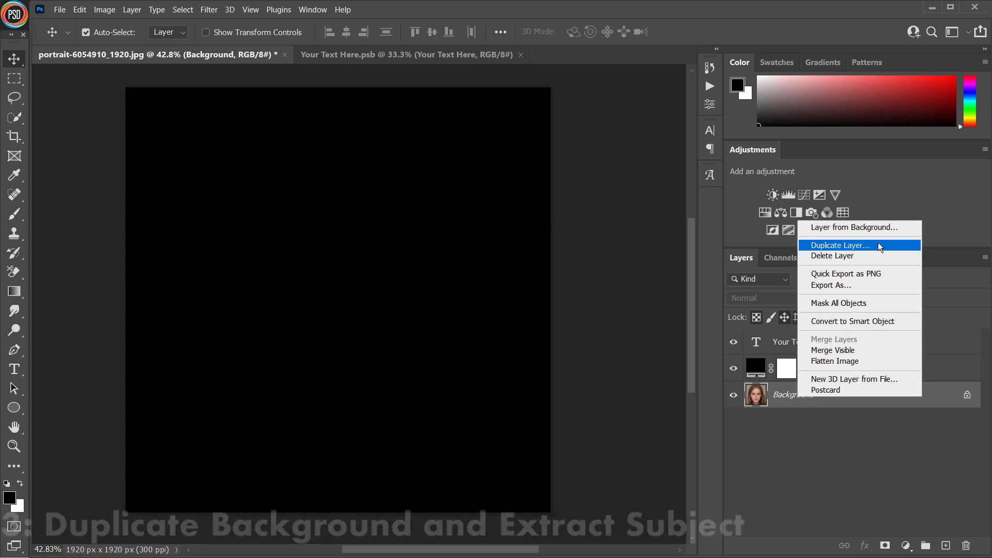
left_click(838, 246)
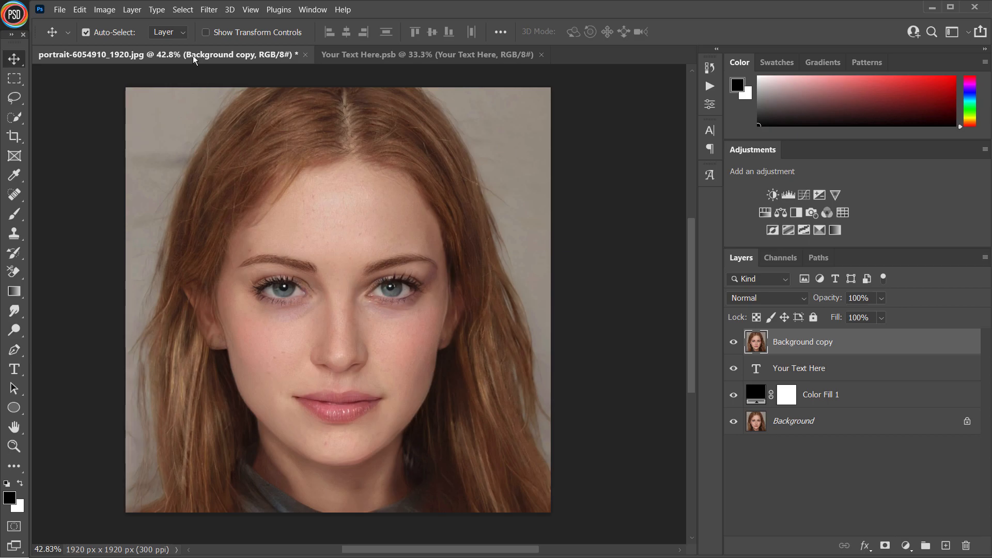
Step: Select the woman with Select > Subject and add a layer mask to Background copy
left_click(183, 10)
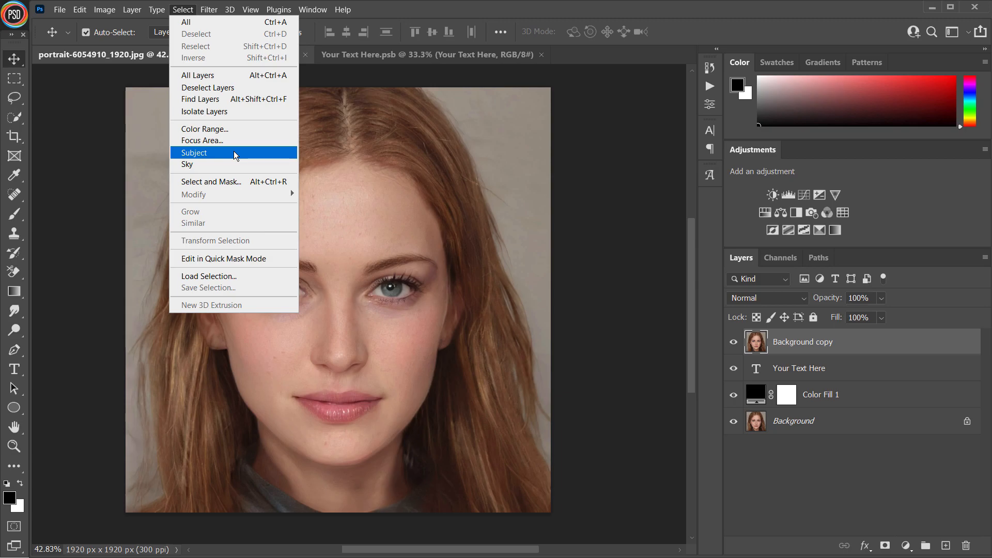
left_click(194, 152)
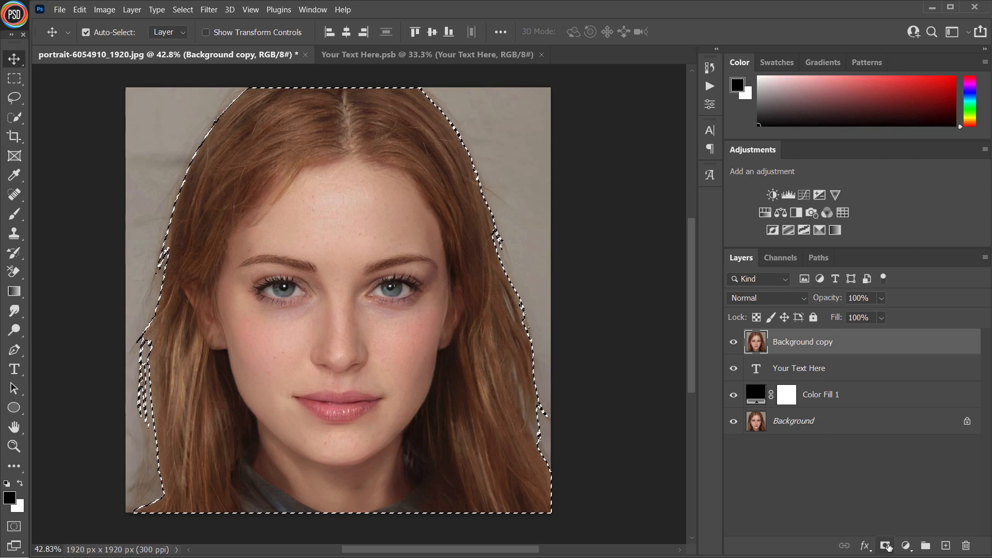
left_click(885, 544)
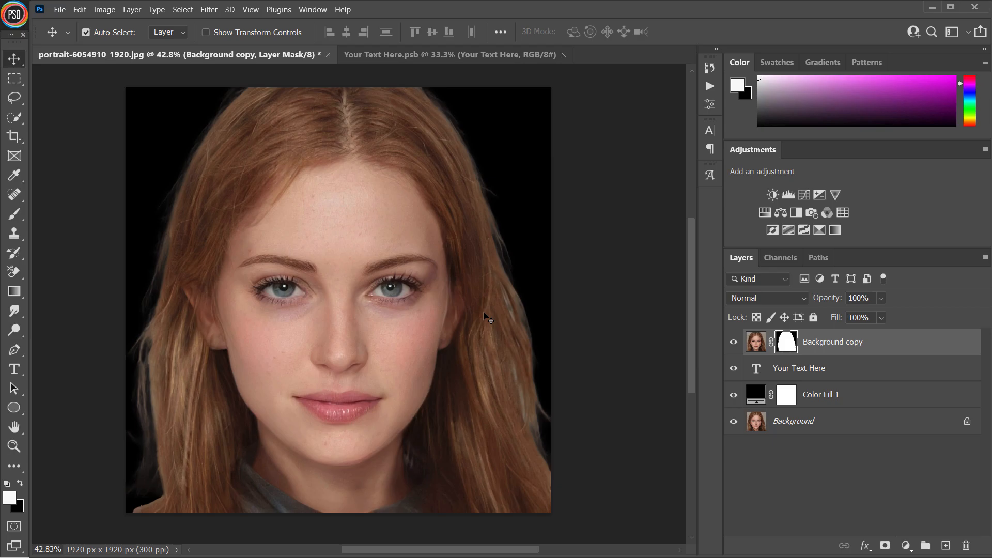
mouse_move(762, 372)
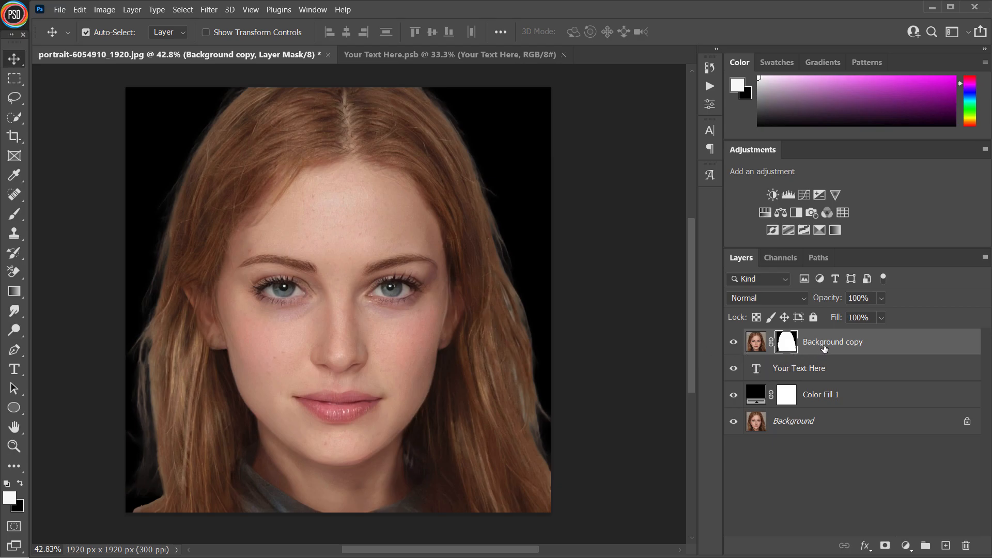
Step: Make Background copy a clipping mask on the text and set mask density to 80%
right_click(832, 341)
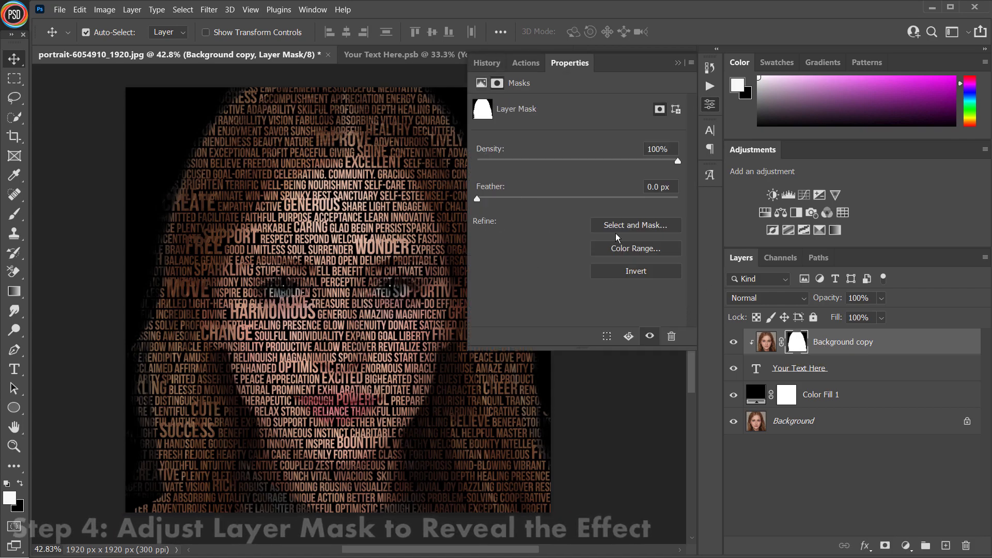
left_click_drag(677, 161, 665, 161)
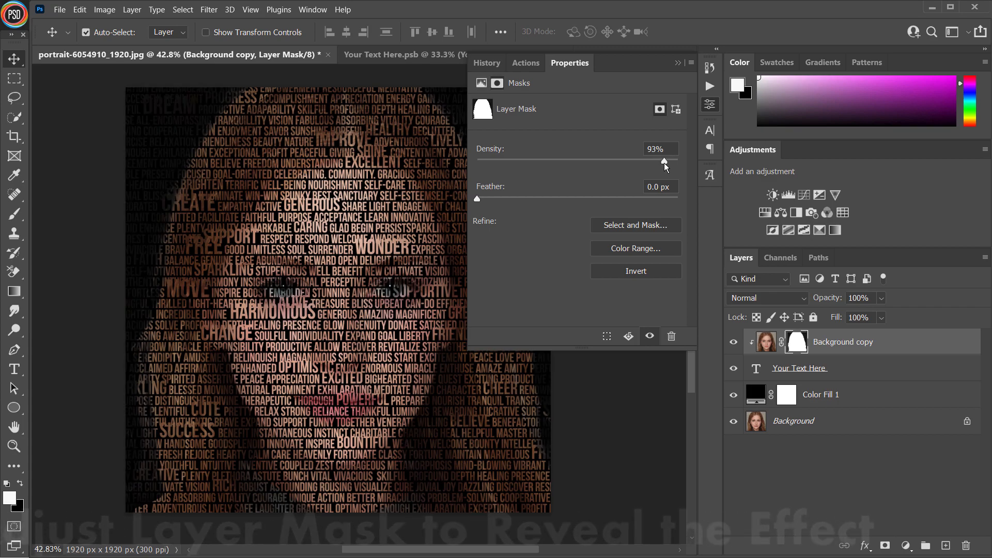
left_click_drag(665, 162, 645, 161)
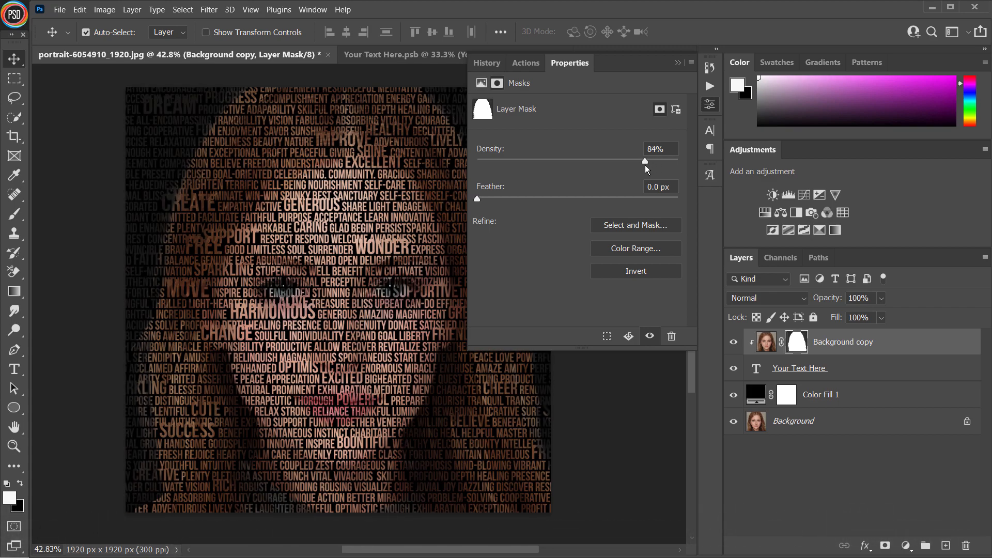
left_click_drag(645, 161, 637, 162)
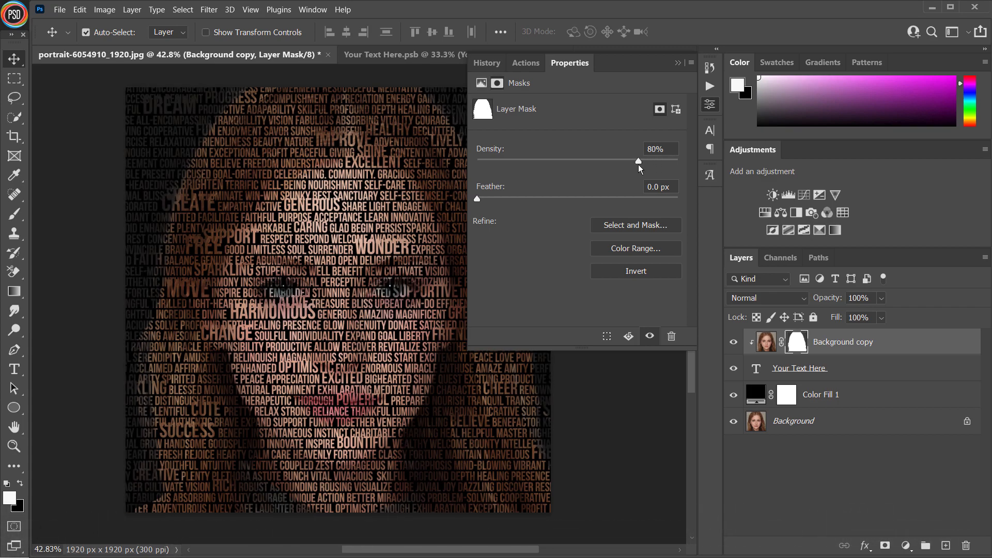
mouse_move(677, 65)
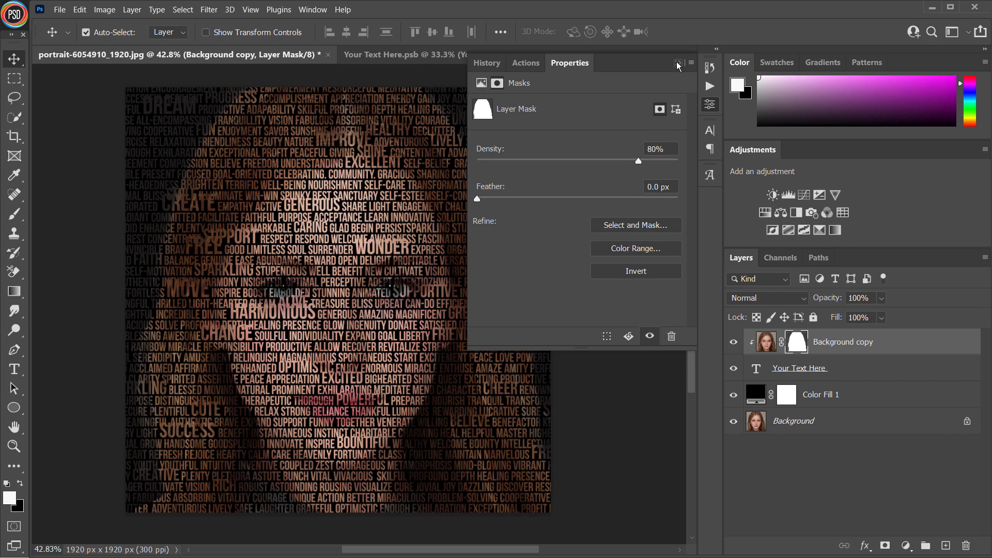
Step: Add a Black & White adjustment layer on top and close its Properties panel
left_click(678, 65)
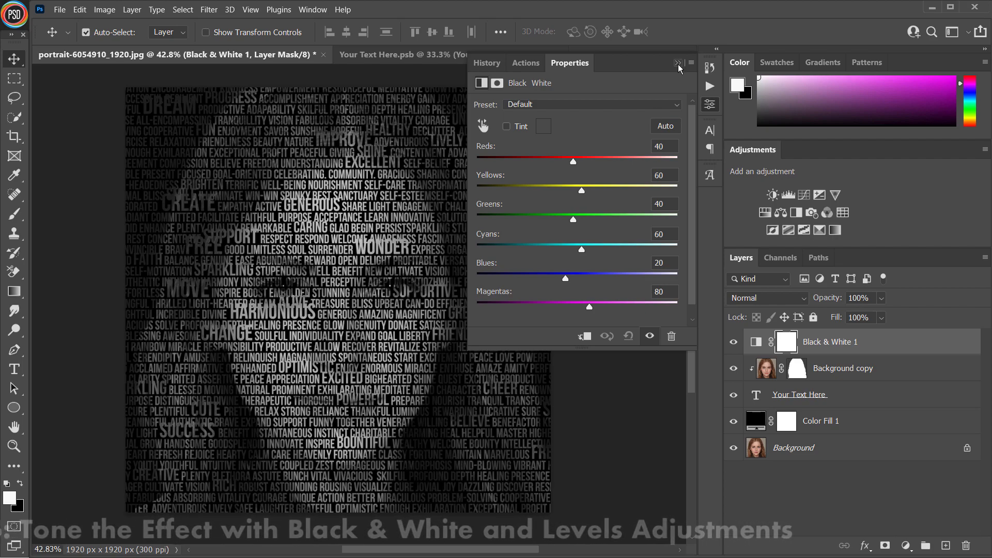
left_click(678, 62)
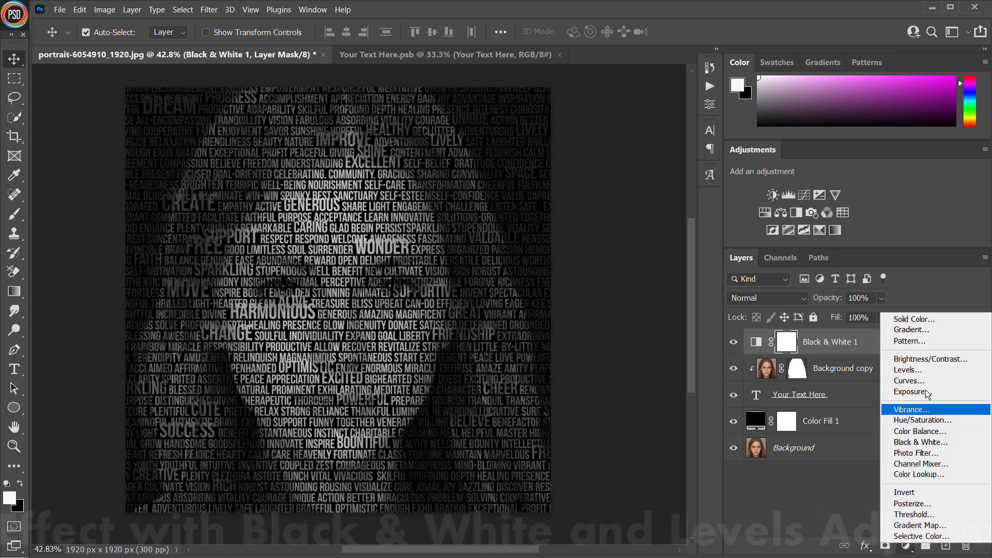
Step: Add a Levels adjustment with input levels around 3, 0.42 and 195
left_click(909, 370)
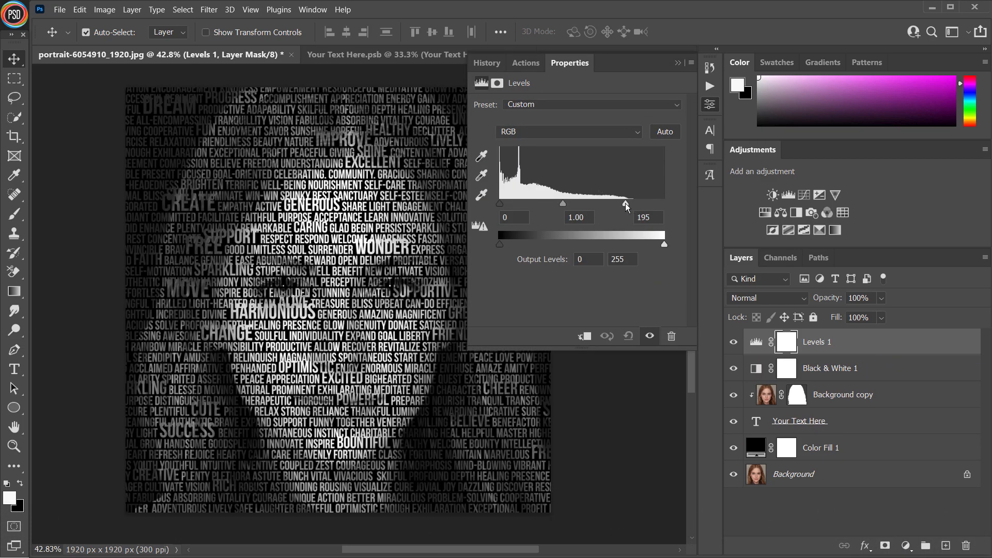
left_click_drag(499, 205, 523, 204)
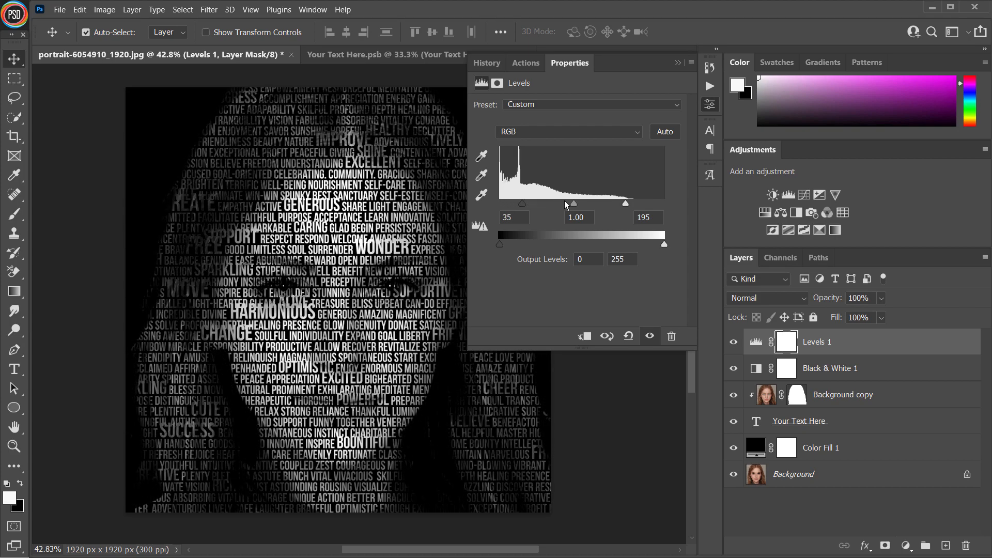
left_click_drag(573, 203, 600, 203)
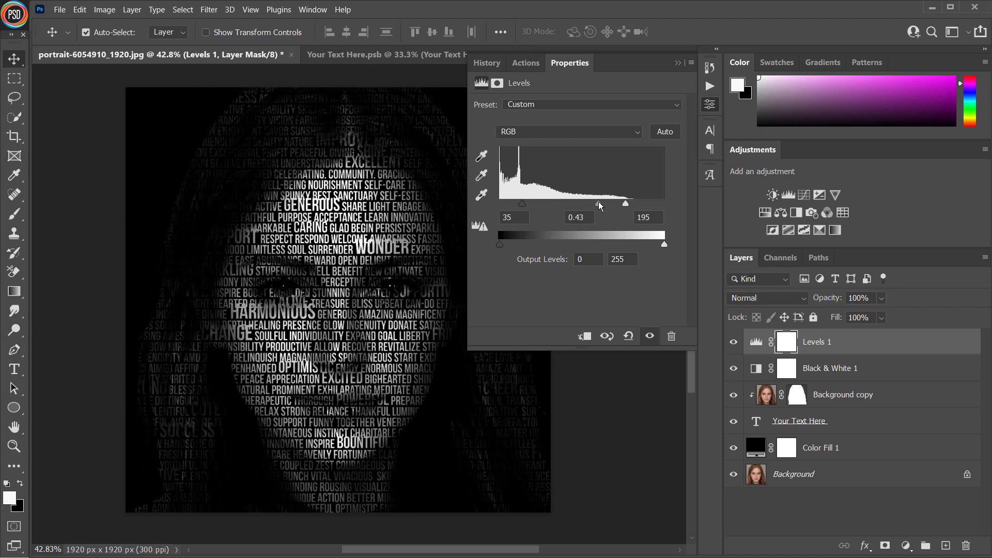
left_click_drag(600, 203, 598, 204)
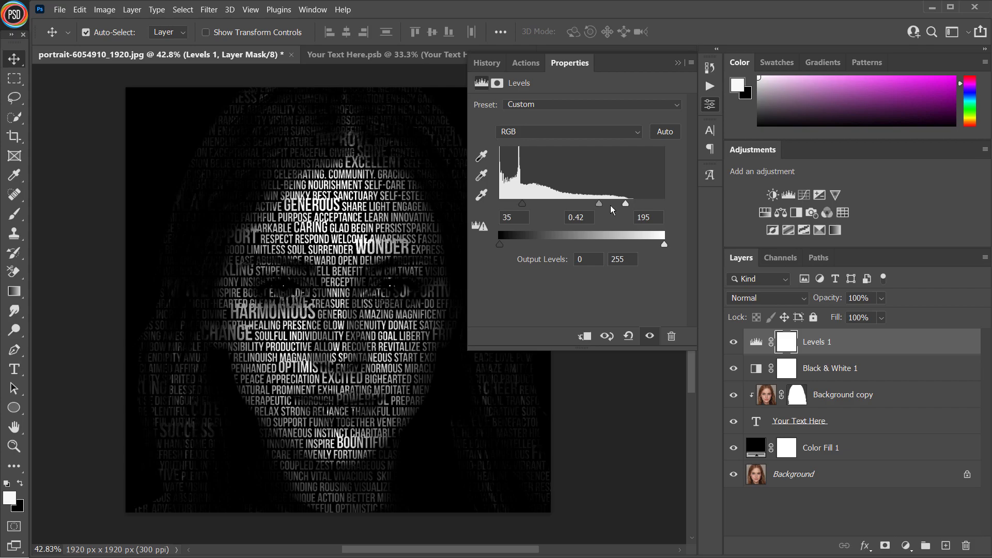
left_click_drag(505, 204, 499, 204)
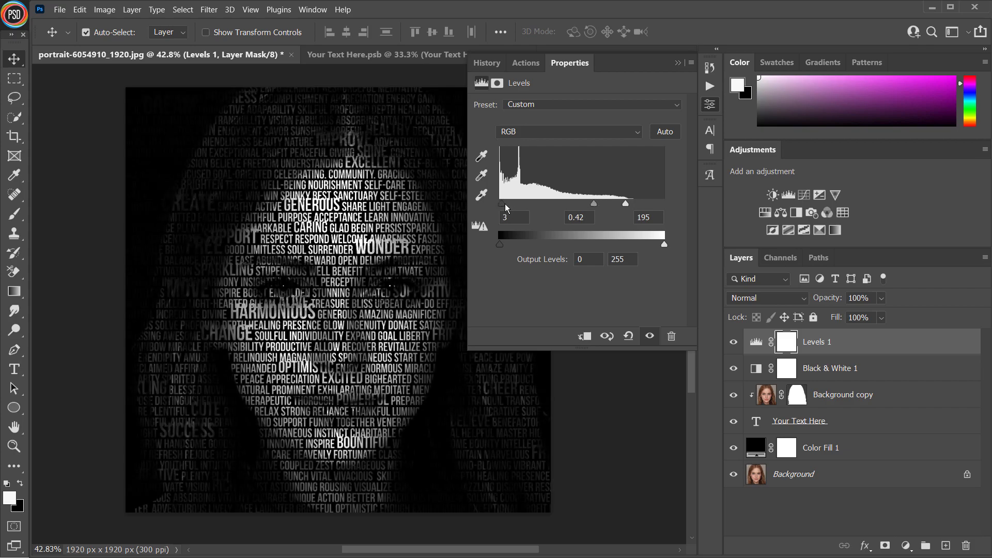
left_click_drag(499, 204, 524, 204)
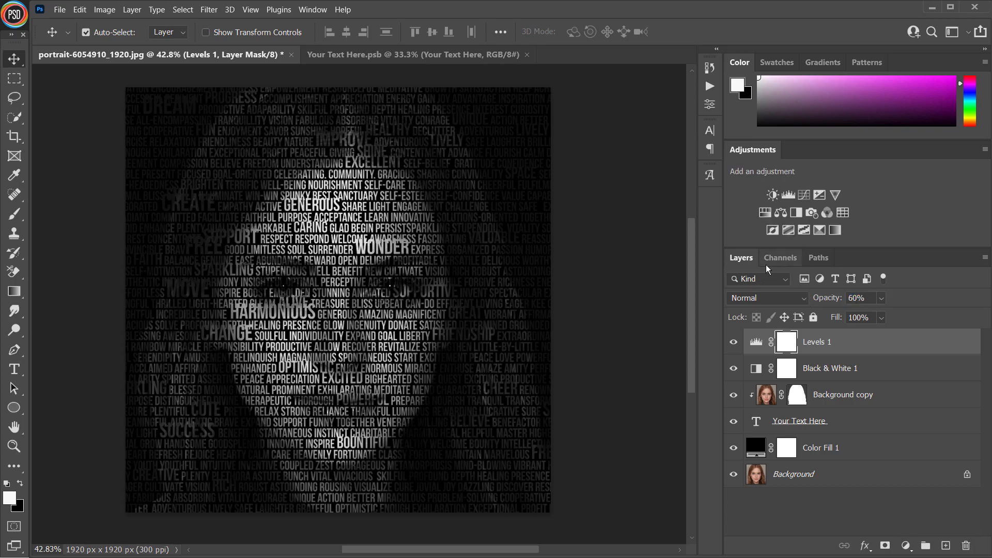
mouse_move(743, 479)
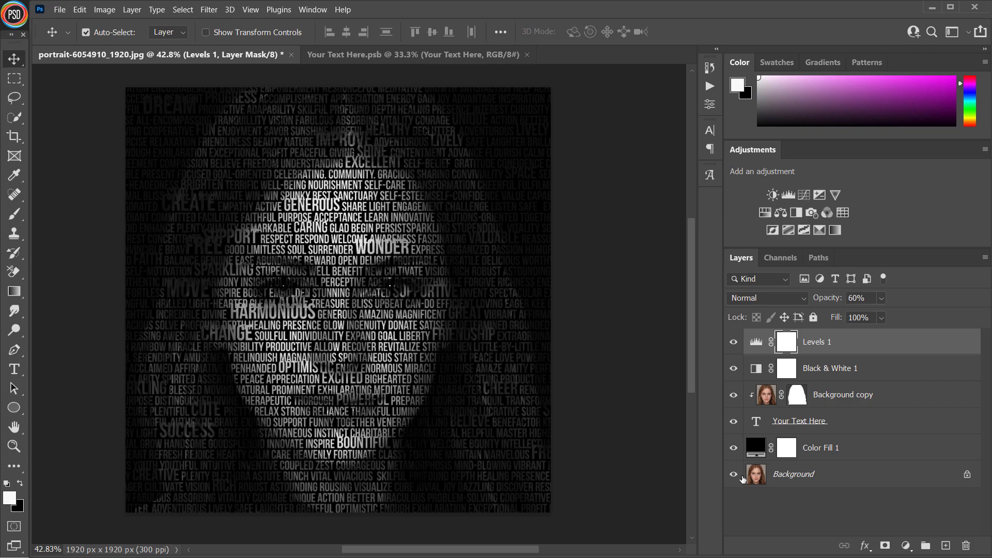